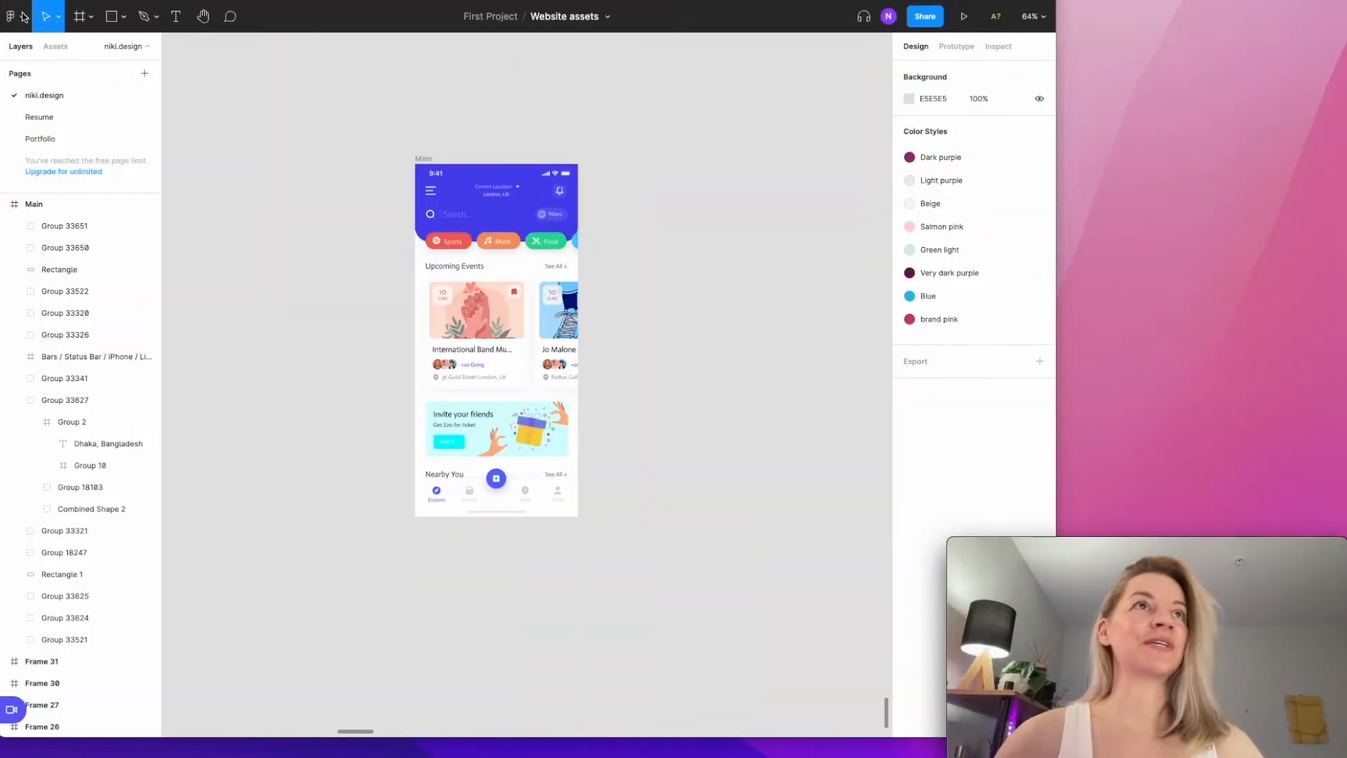
# Show the installed plugins list for the Website assets file from the main menu.
pyautogui.click(11, 15)
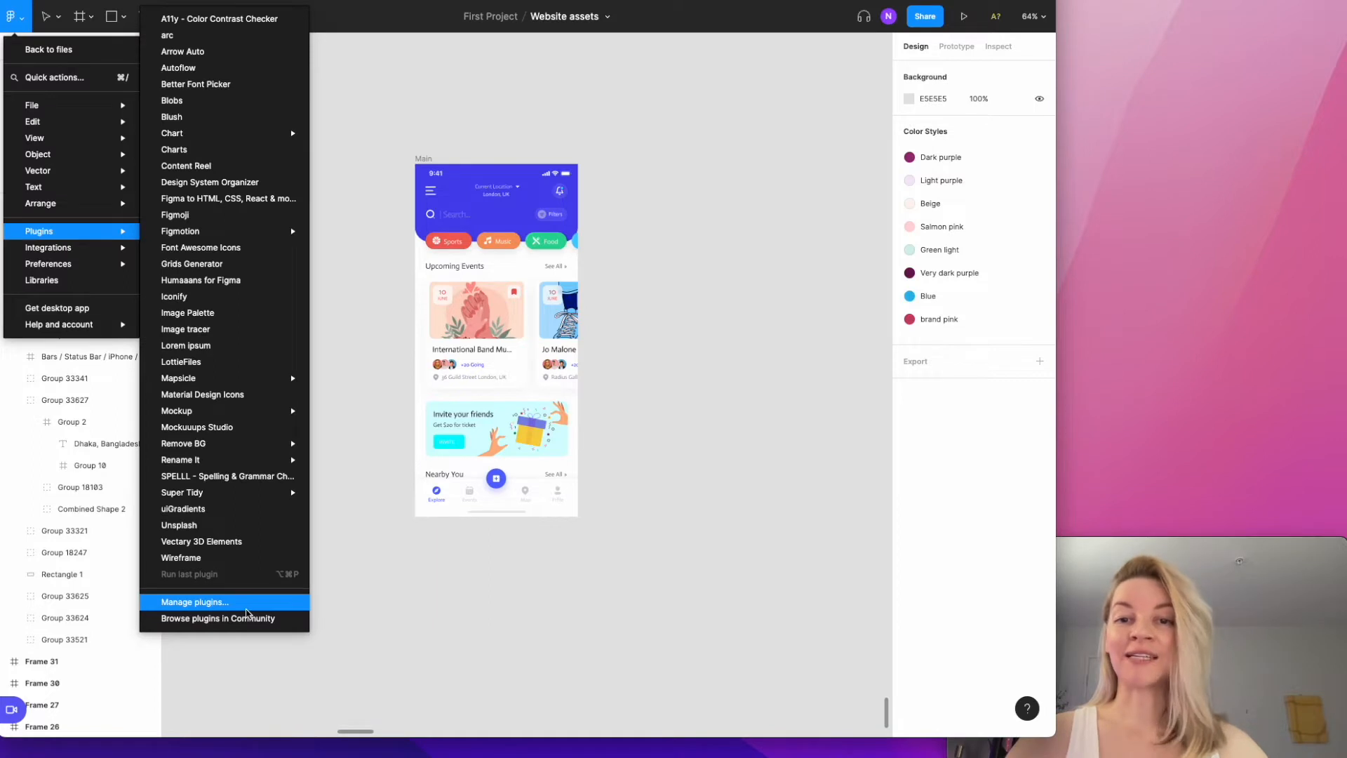
pyautogui.moveTo(219, 619)
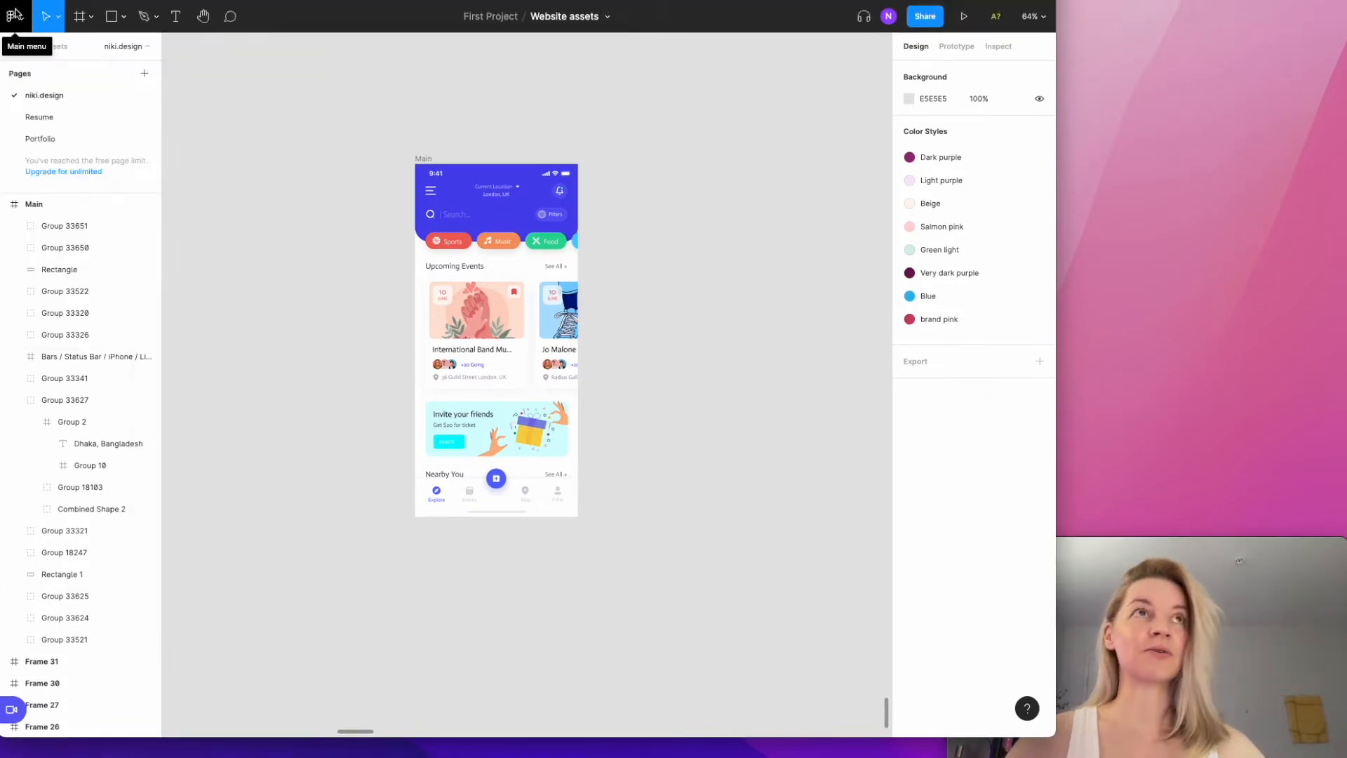
pyautogui.click(14, 16)
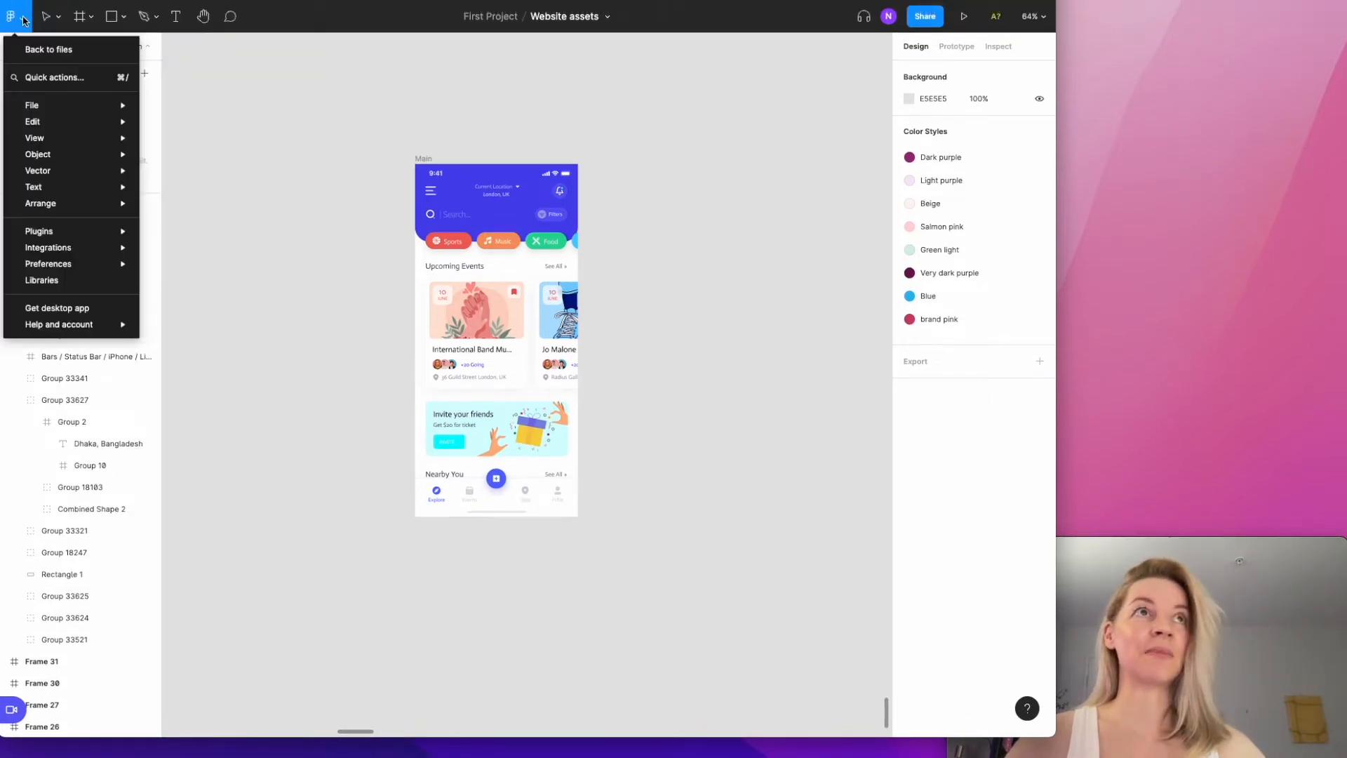
pyautogui.click(39, 232)
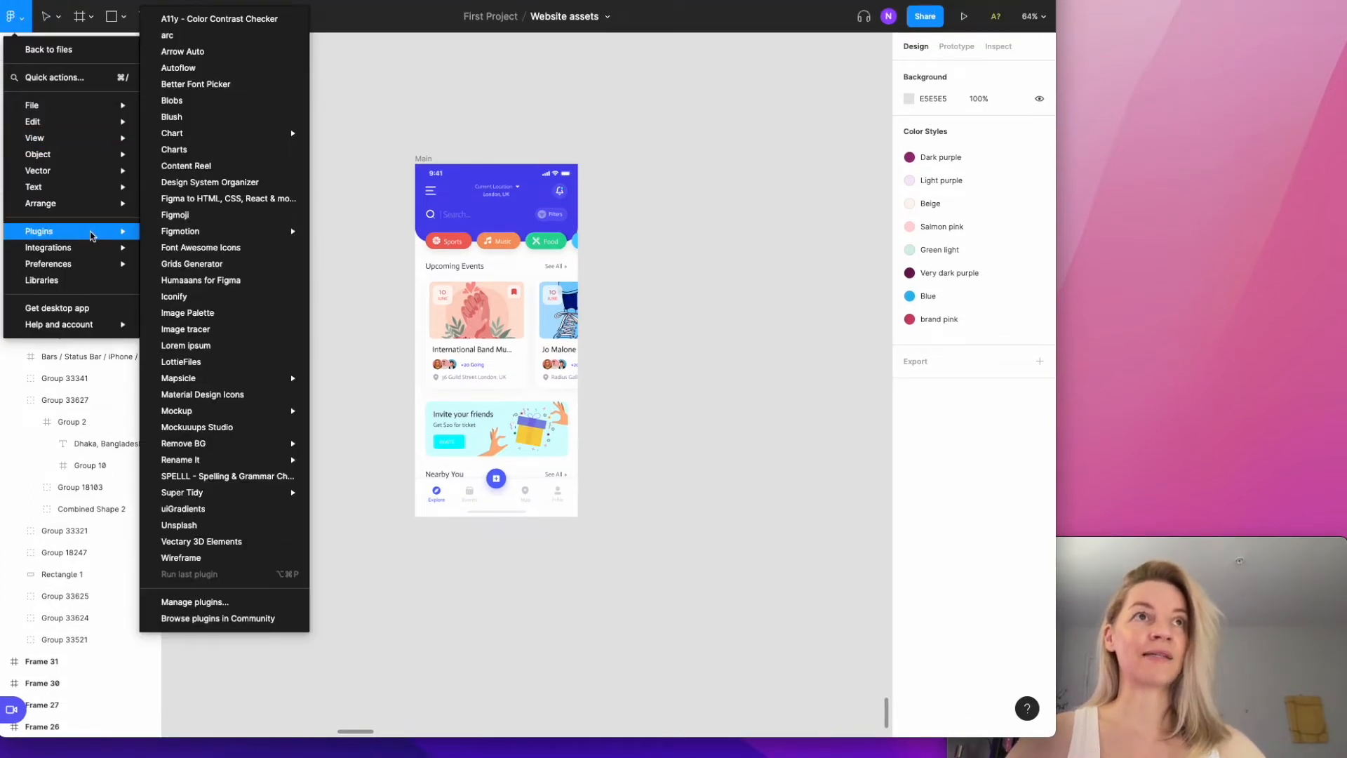
pyautogui.moveTo(194, 602)
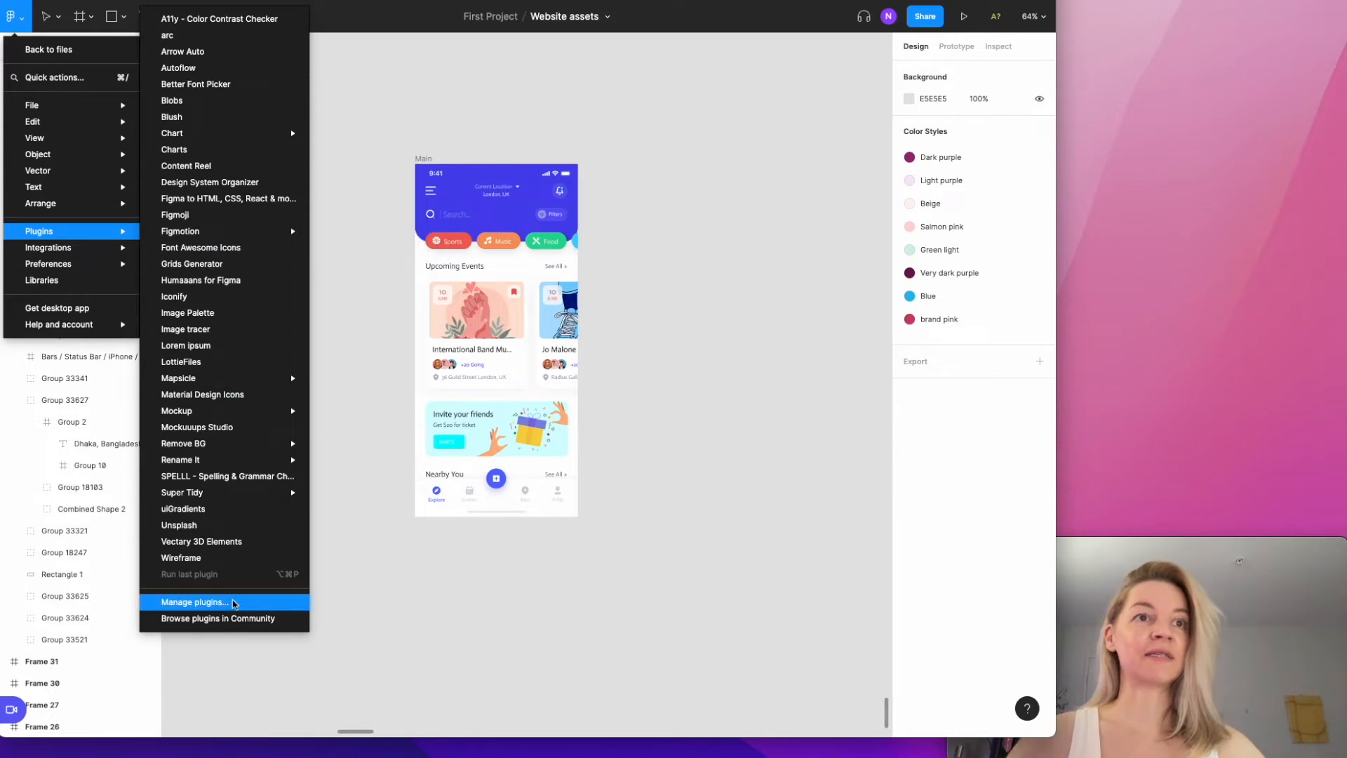
pyautogui.moveTo(245, 624)
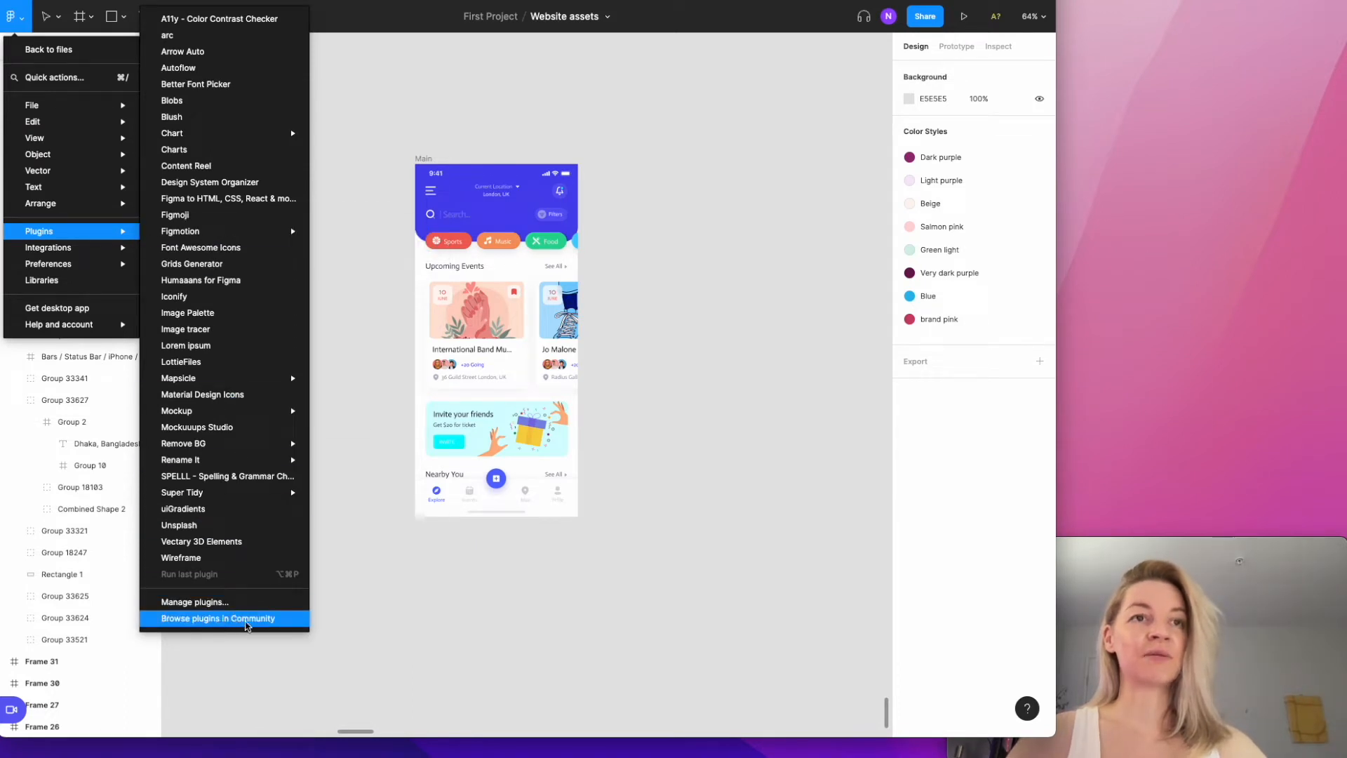
# Browse Community plugins and enter 'vectary' in the search field.
pyautogui.click(217, 617)
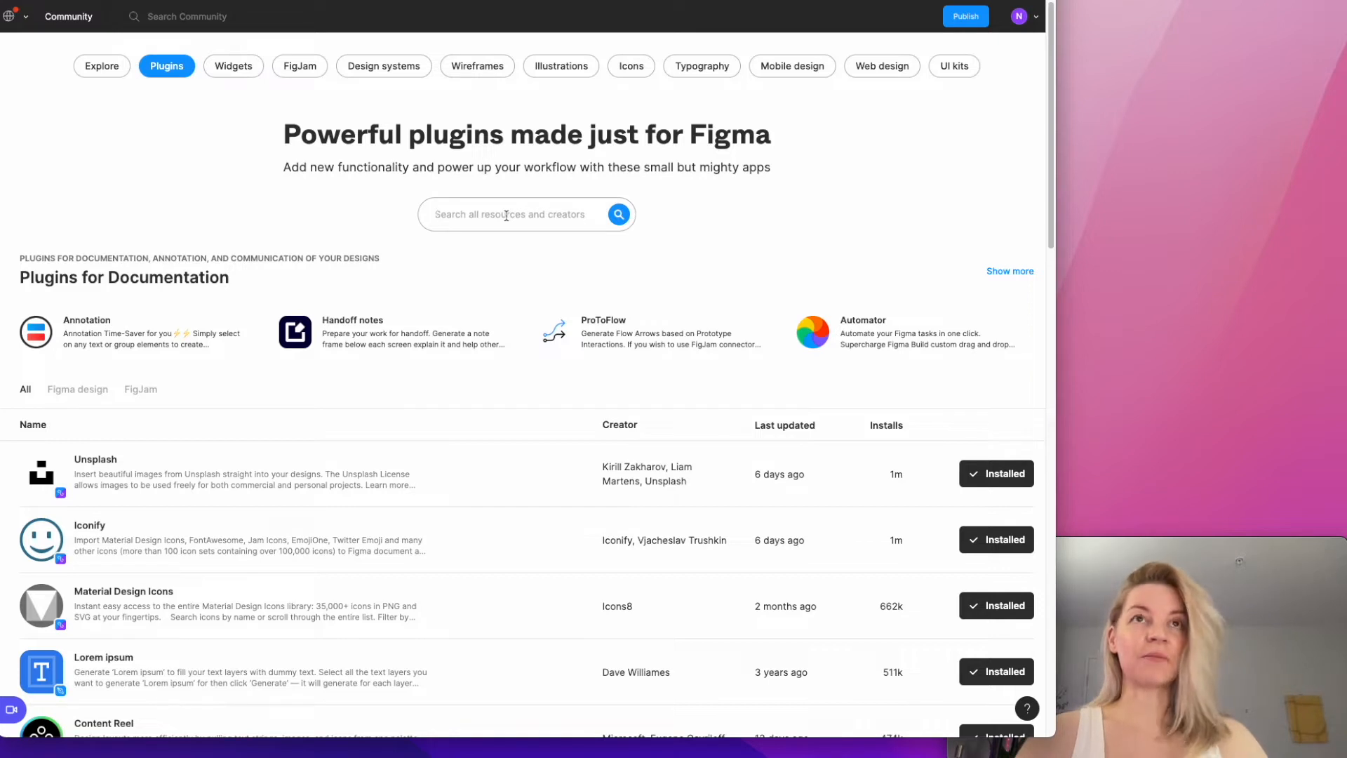
pyautogui.write('vectary 3d')
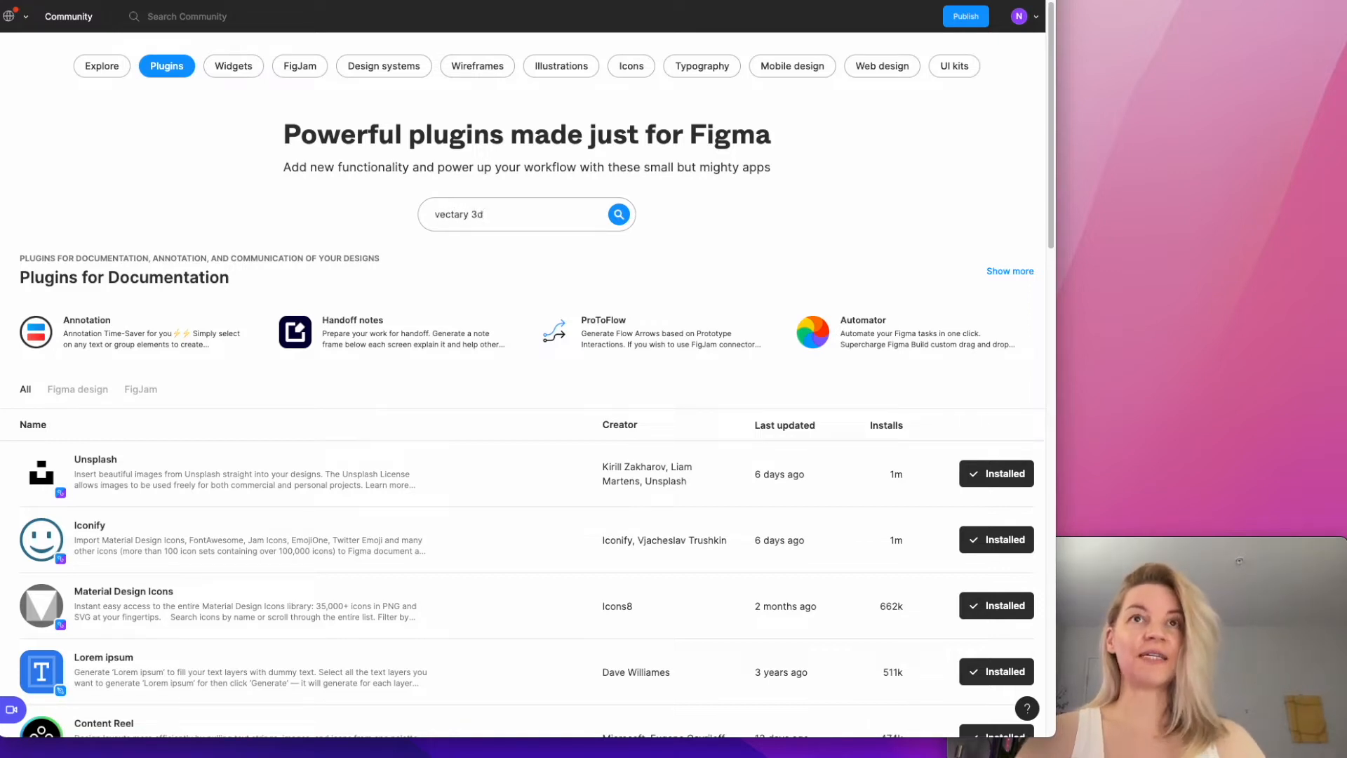
# Run the search and find Vectary 3D Elements shown as Installed.
pyautogui.click(618, 213)
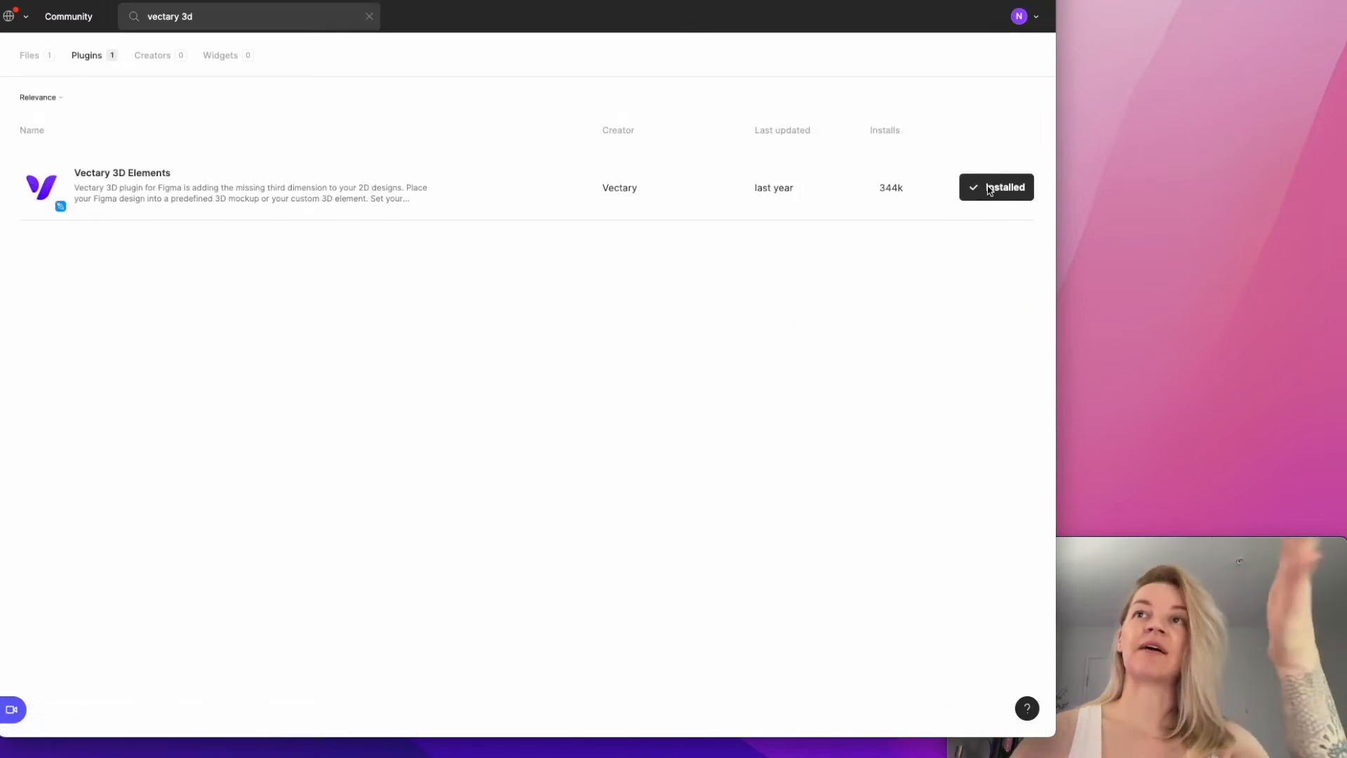
pyautogui.moveTo(947, 312)
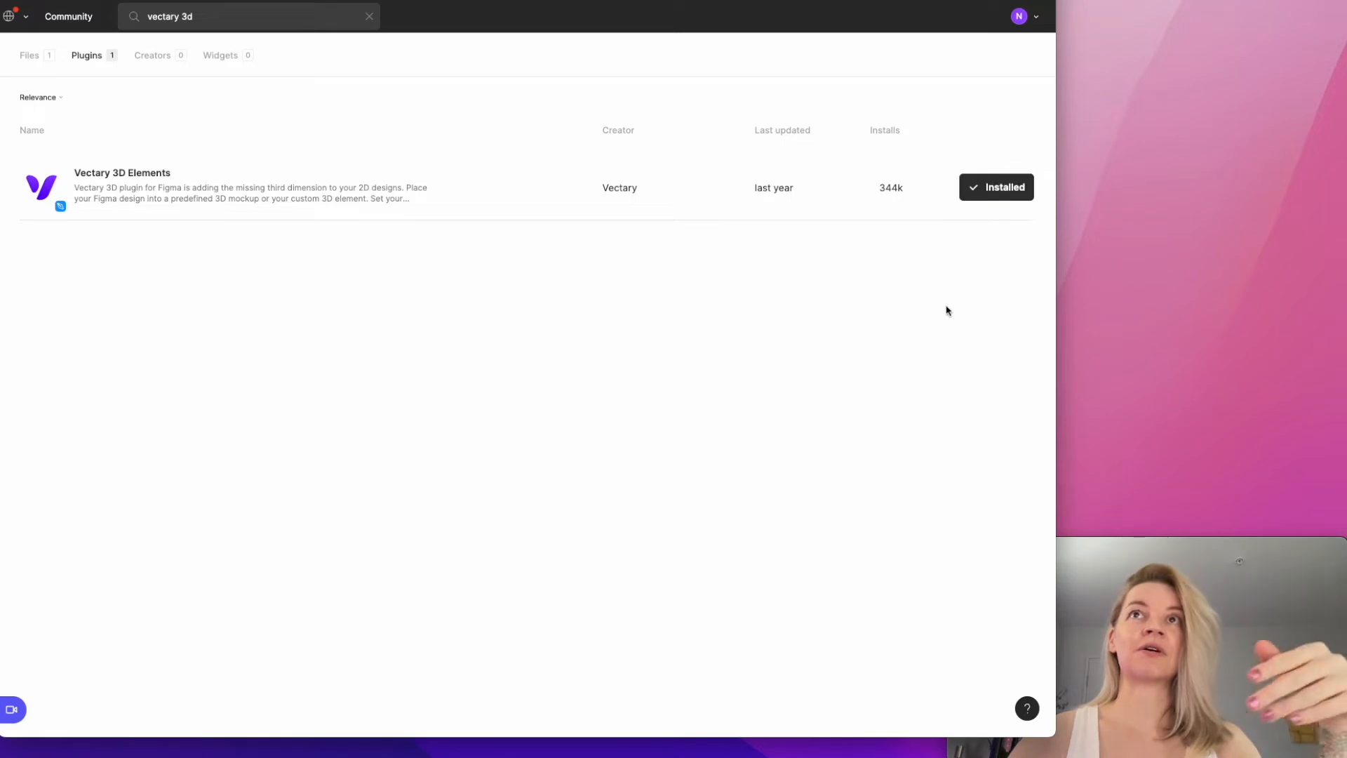